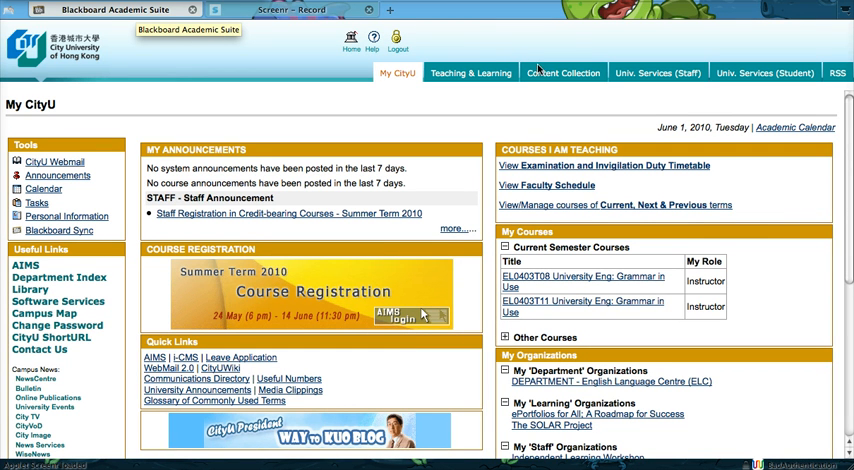
pyautogui.moveTo(568, 76)
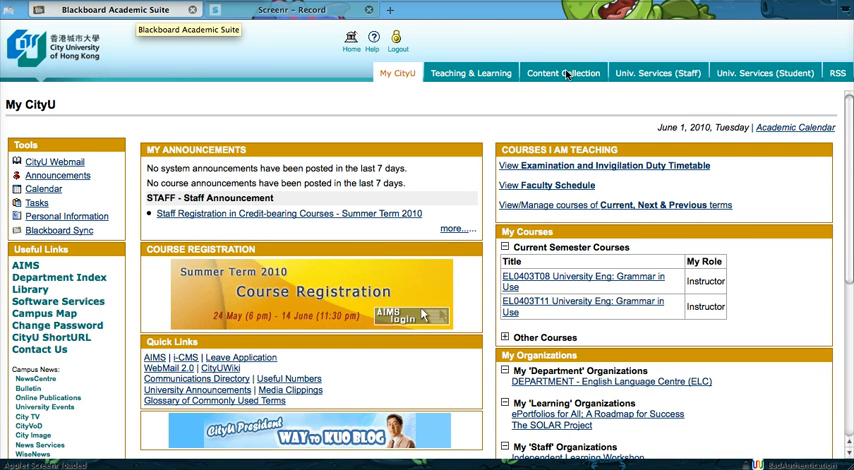
# Step: Go to Institution Content in the Content Collection and enter the ELC folder
pyautogui.click(562, 72)
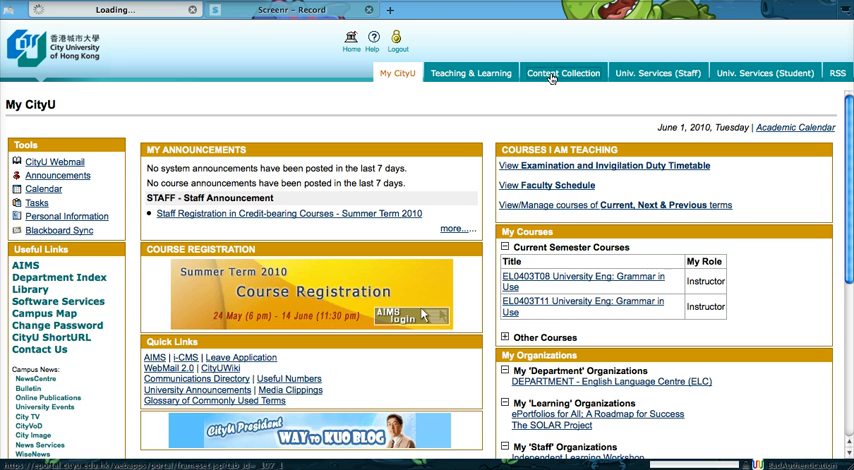
pyautogui.click(564, 72)
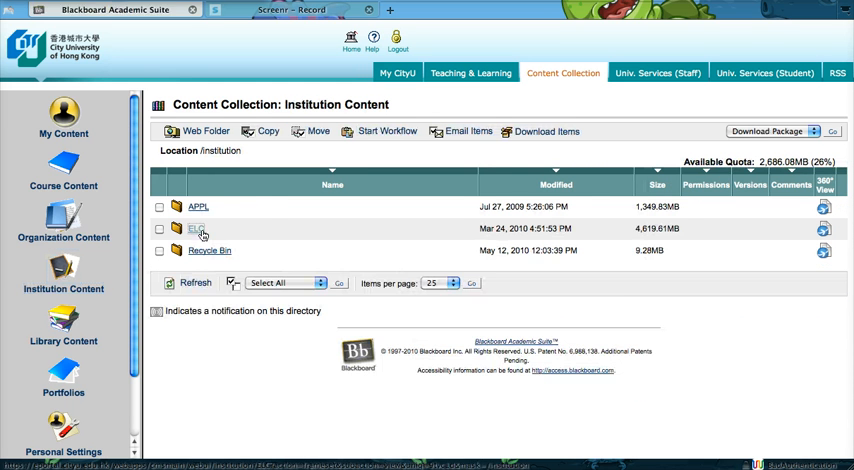
pyautogui.click(196, 228)
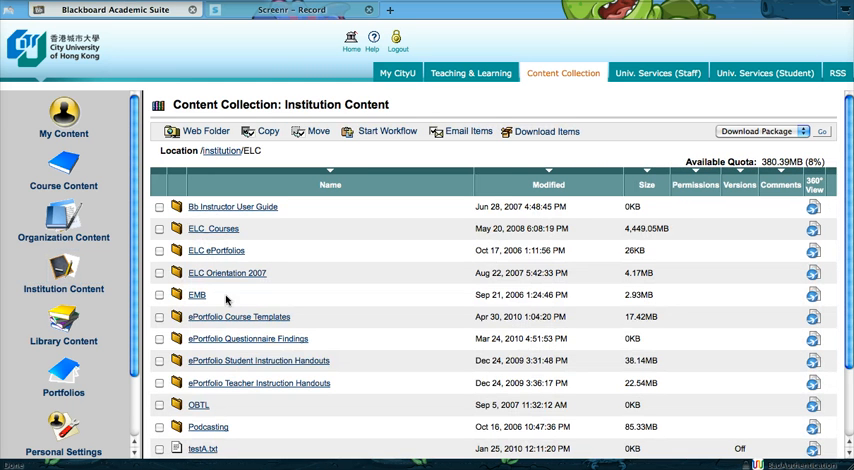
pyautogui.moveTo(208, 240)
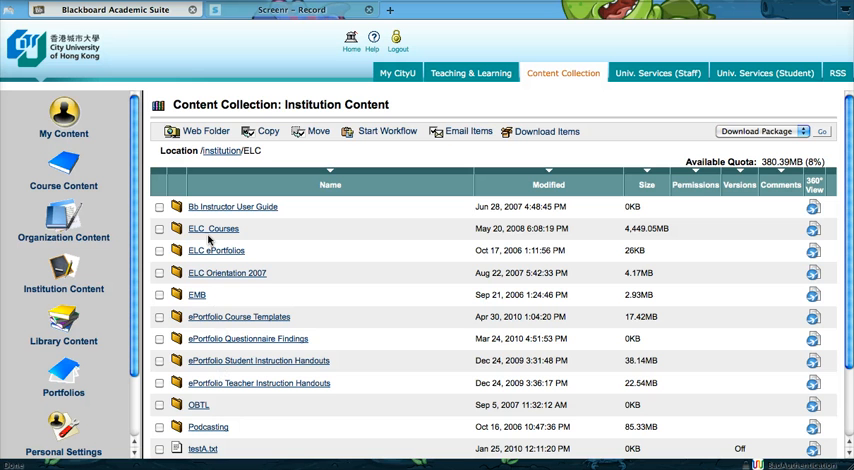
# Step: Navigate down through ELC_Courses and Grammar_in_Use into the Template folder
pyautogui.click(212, 228)
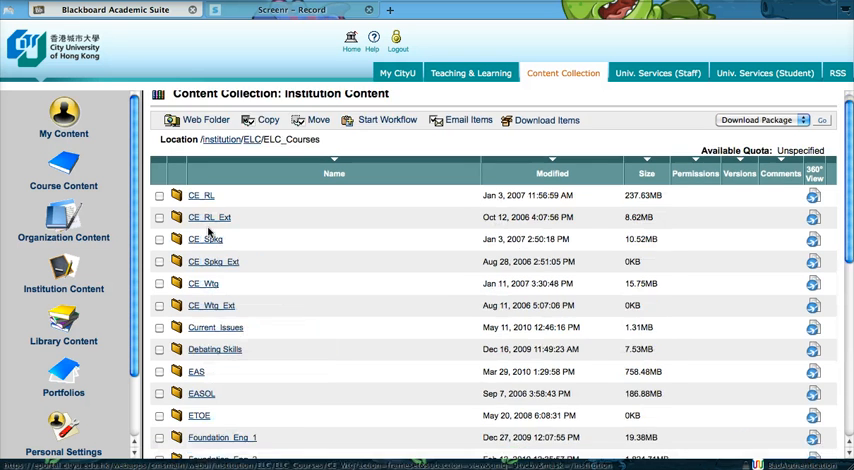
pyautogui.scroll(-3)
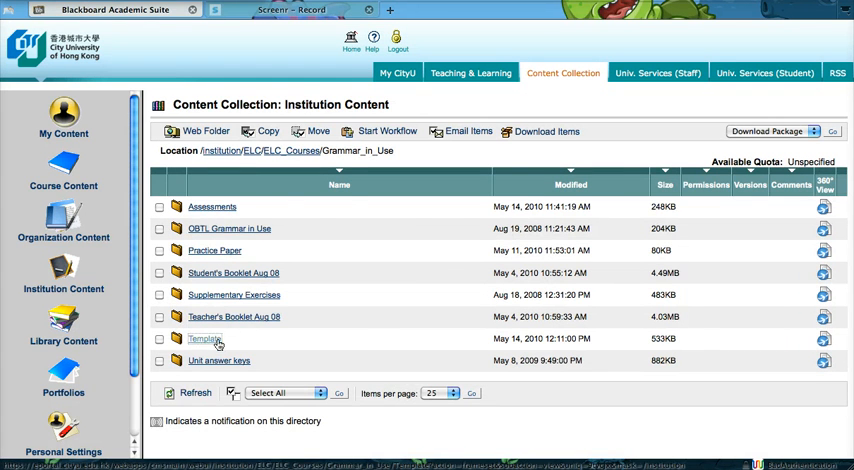
pyautogui.click(204, 338)
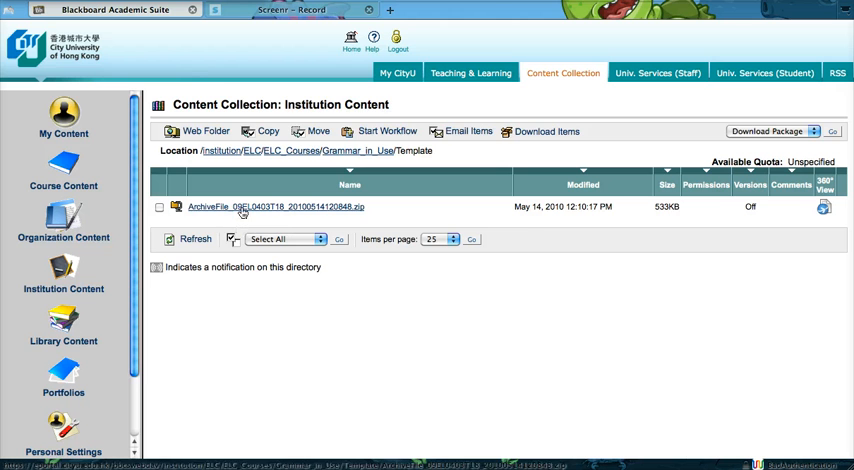
# Step: Save the ArchiveFile zip from the Template folder to the computer and return to My CityU
pyautogui.click(266, 208)
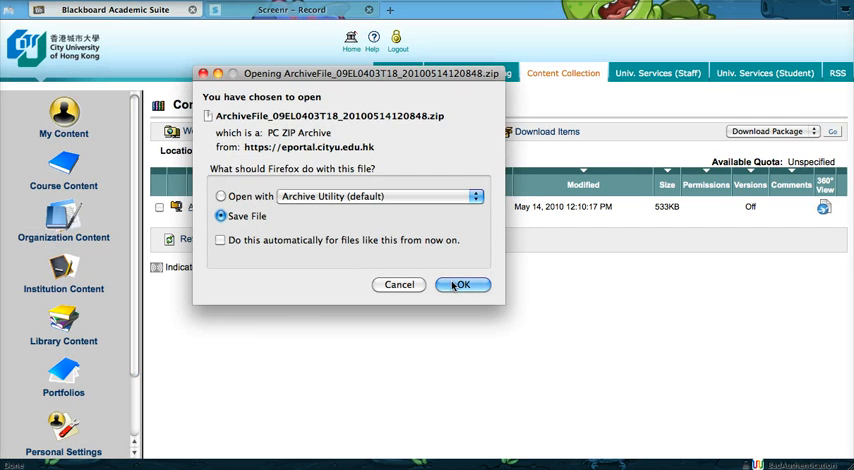
pyautogui.click(462, 284)
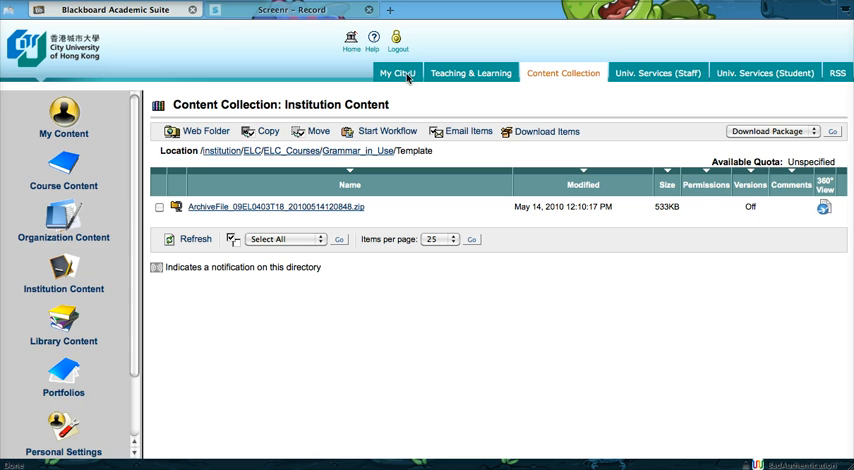
pyautogui.click(396, 72)
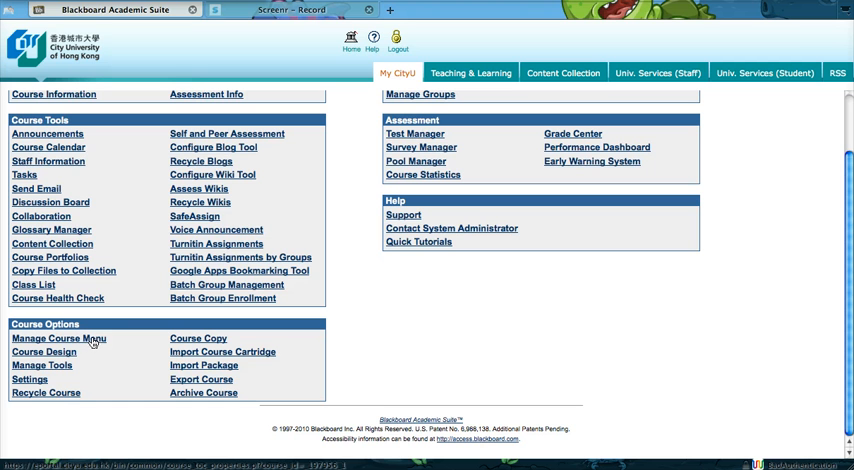
# Step: Open Manage Course Menu from the course Control Panel, listing its seven menu items
pyautogui.click(58, 338)
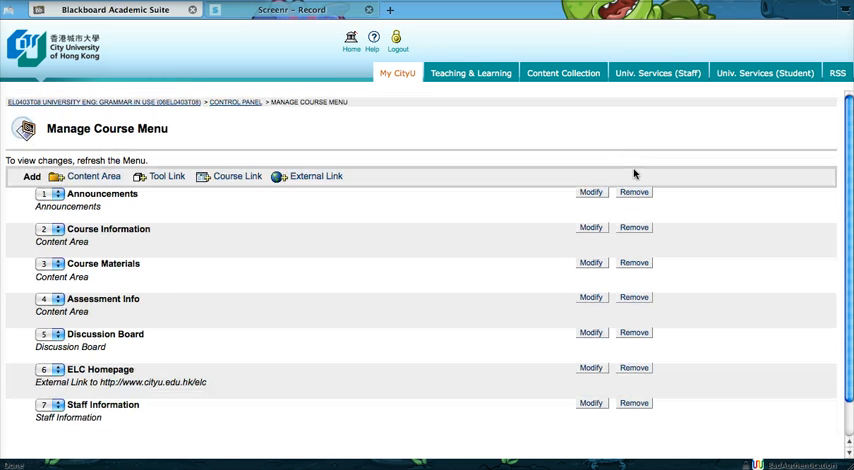
# Step: Remove the old menu items (Course Materials, Assessment Info, ELC Homepage and the rest) until the menu is empty
pyautogui.click(632, 192)
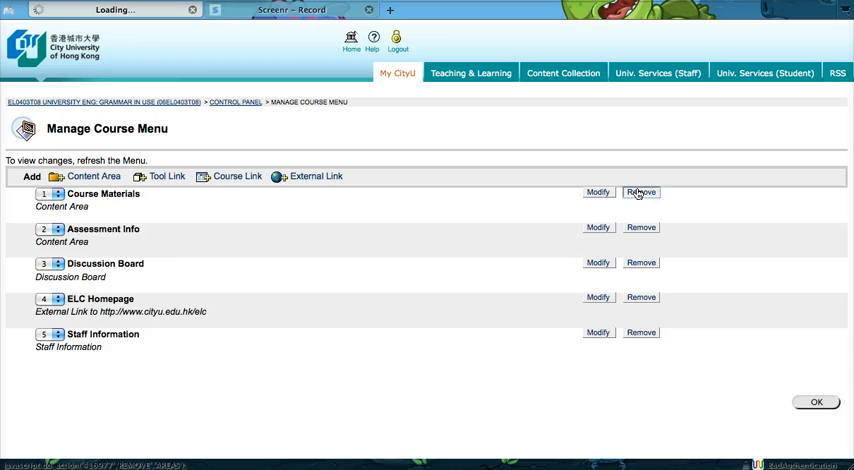
pyautogui.click(640, 192)
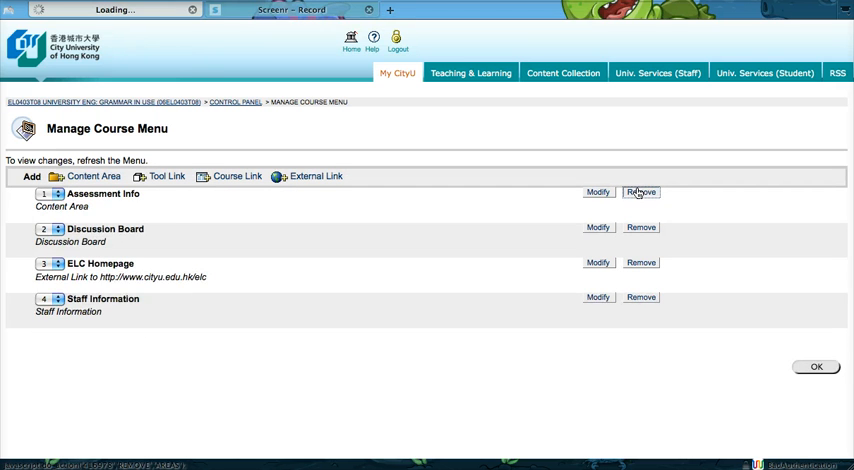
pyautogui.click(640, 192)
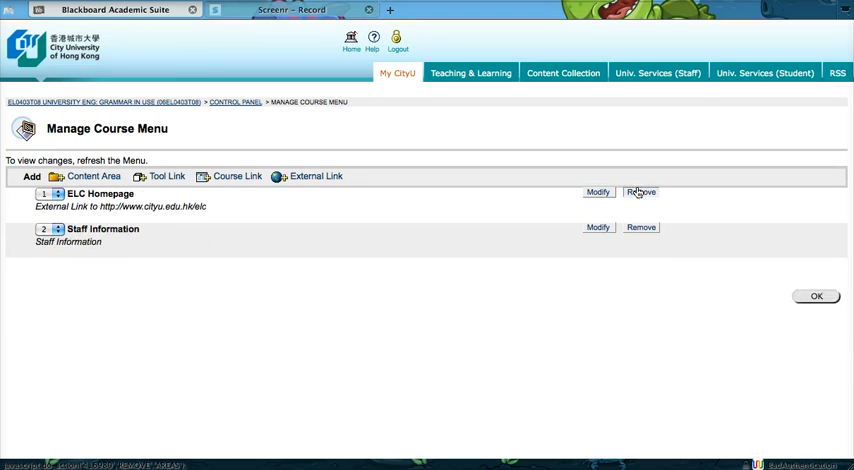
pyautogui.click(640, 192)
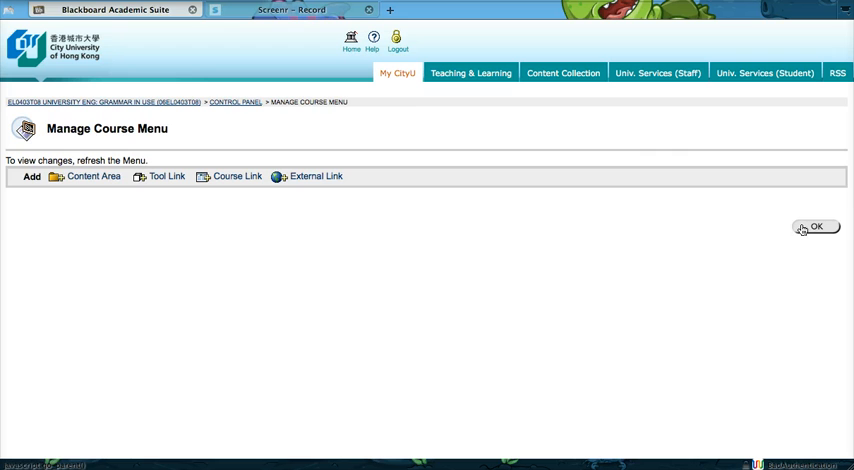
pyautogui.click(816, 226)
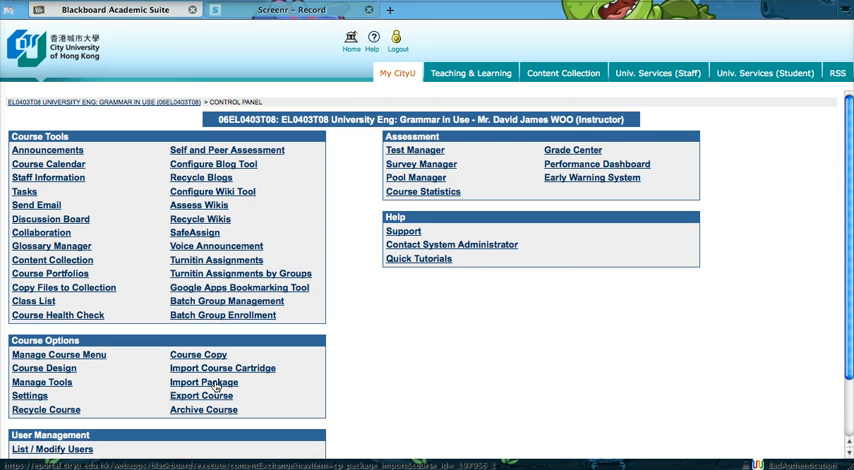
pyautogui.click(204, 382)
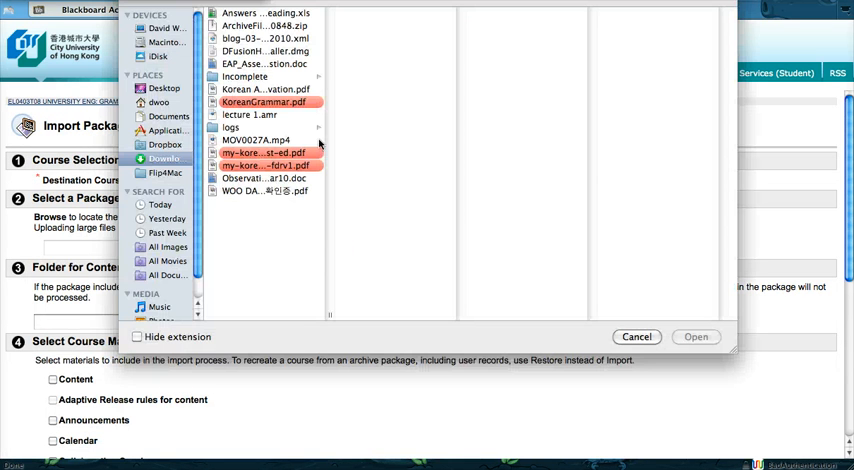
# Step: Upload the course template package zip with all content types ticked and queue the import
pyautogui.click(696, 336)
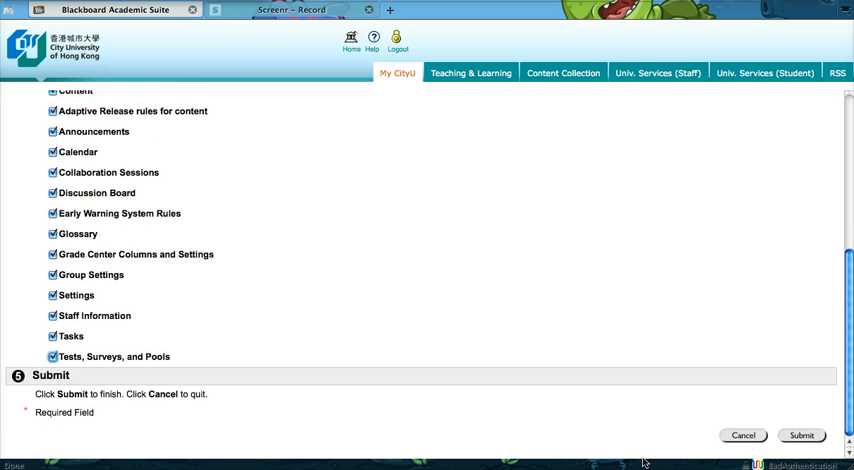
pyautogui.click(800, 436)
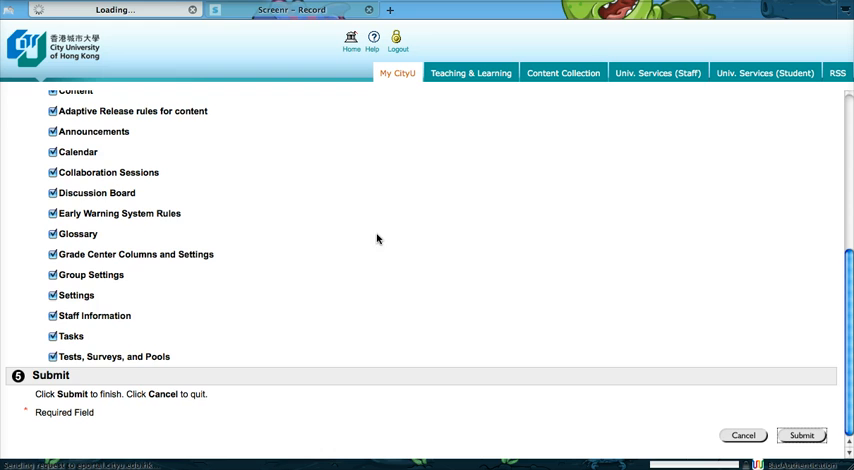
pyautogui.click(800, 436)
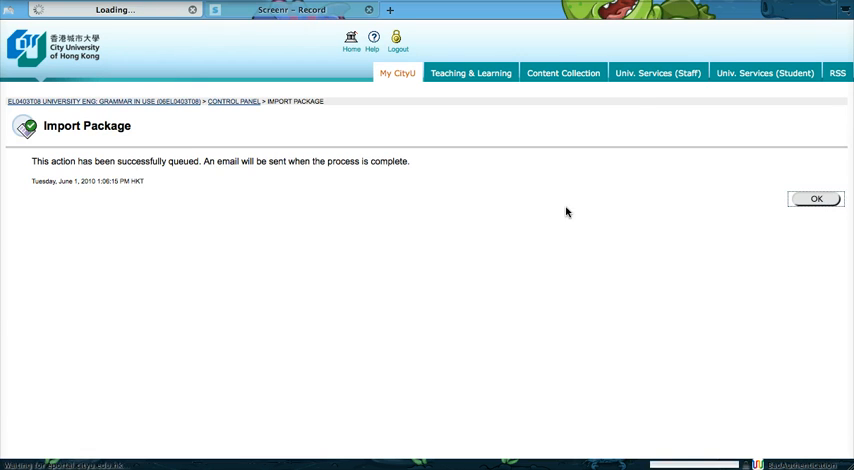
pyautogui.click(816, 198)
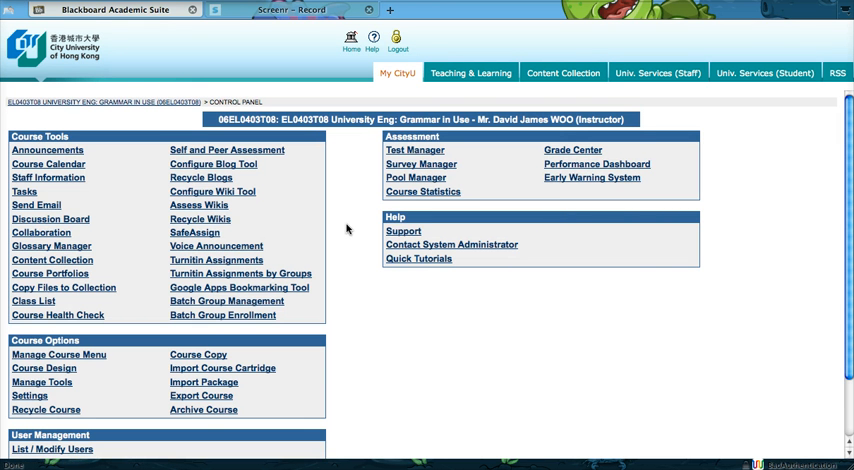
# Step: In Settings > Course Availability, set Make Course Available to Yes and confirm the receipt
pyautogui.scroll(-3)
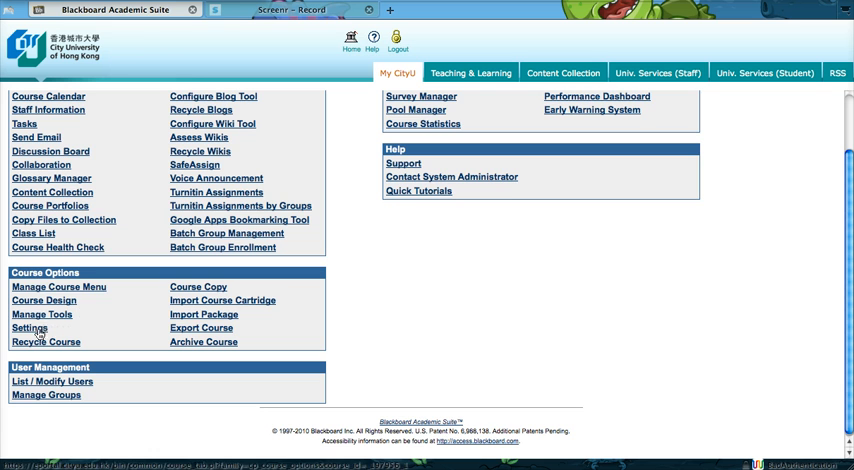
pyautogui.click(30, 328)
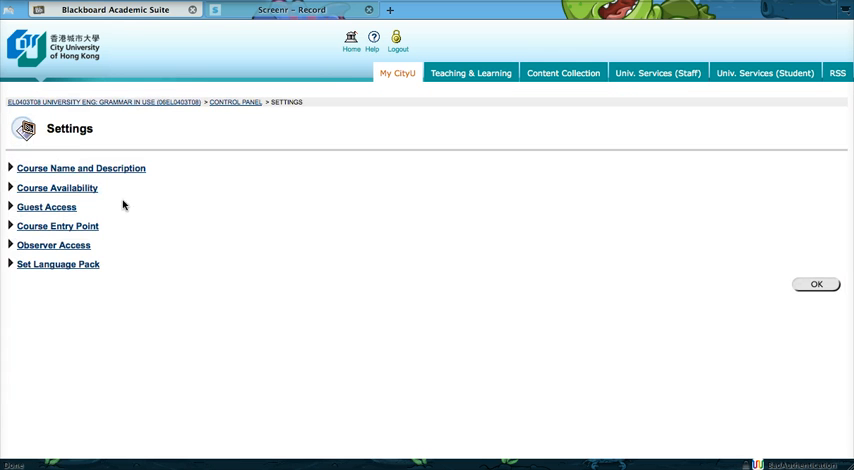
pyautogui.click(58, 188)
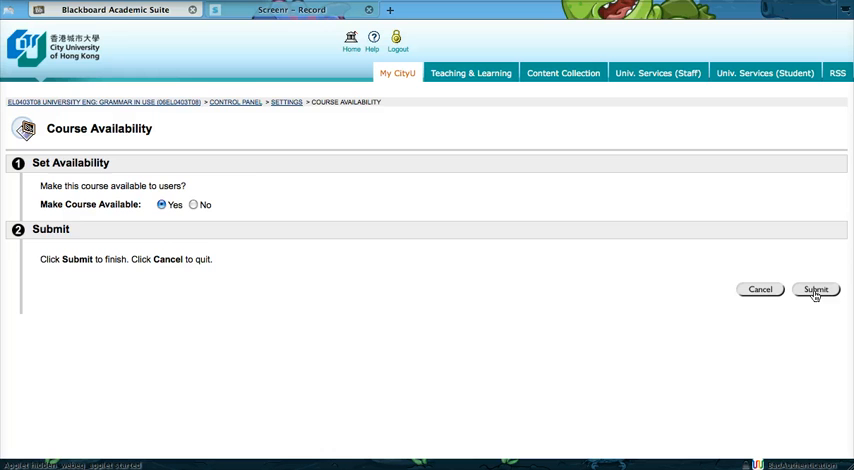
pyautogui.click(816, 288)
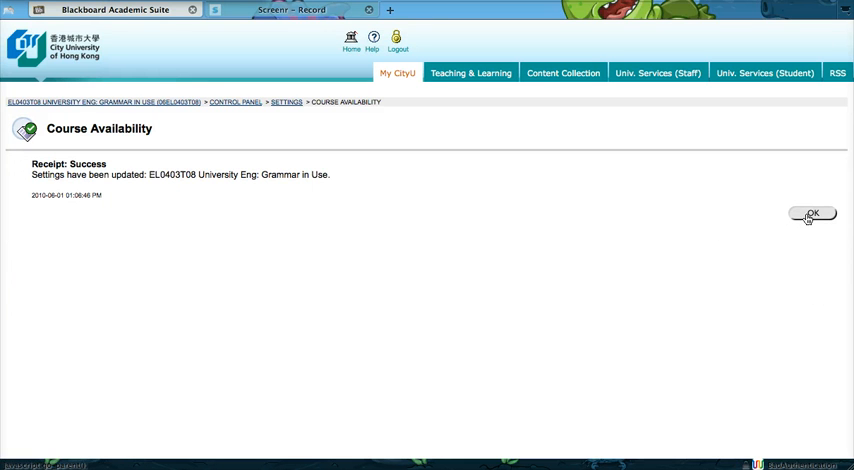
pyautogui.click(812, 214)
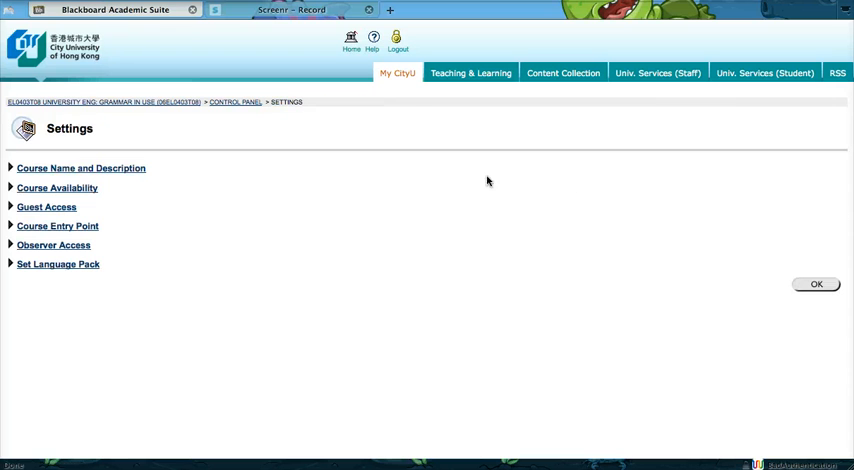